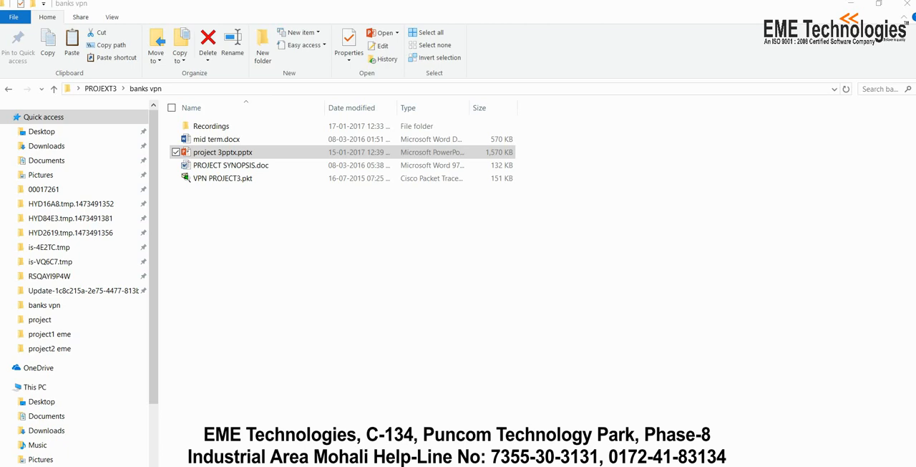
{"action": "mouse_move", "coordinate": [647, 311]}
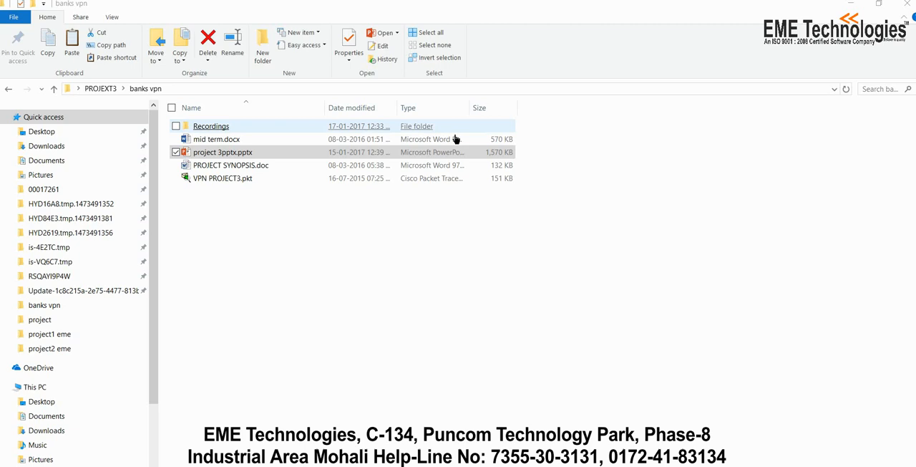
- Open VPN PROJECT3.pkt from the banks vpn folder in Packet Tracer
{"action": "double_click", "coordinate": [211, 126]}
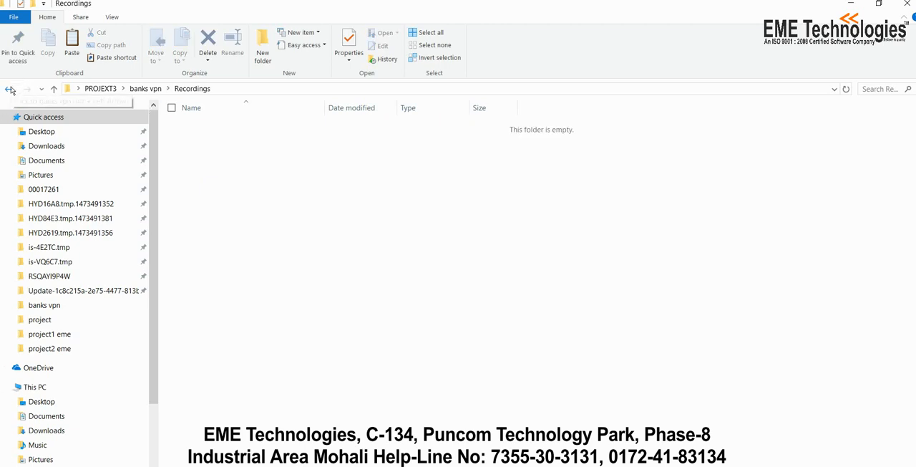
{"action": "left_click", "coordinate": [10, 88]}
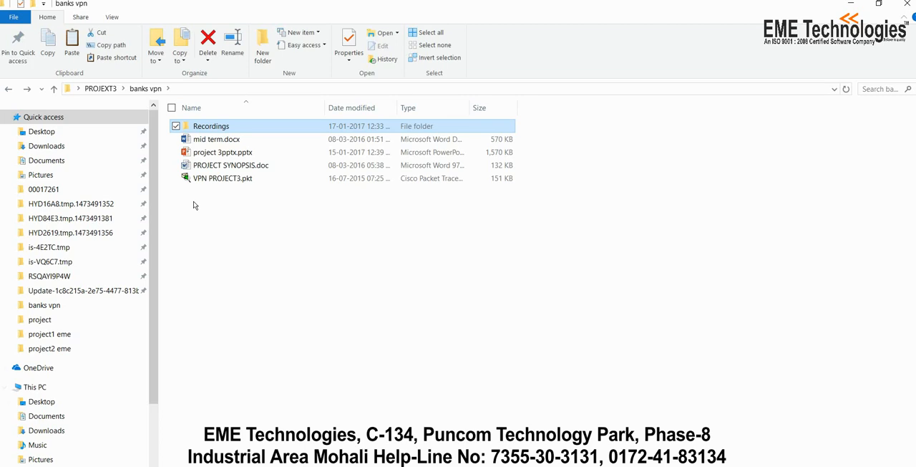
{"action": "mouse_move", "coordinate": [204, 197]}
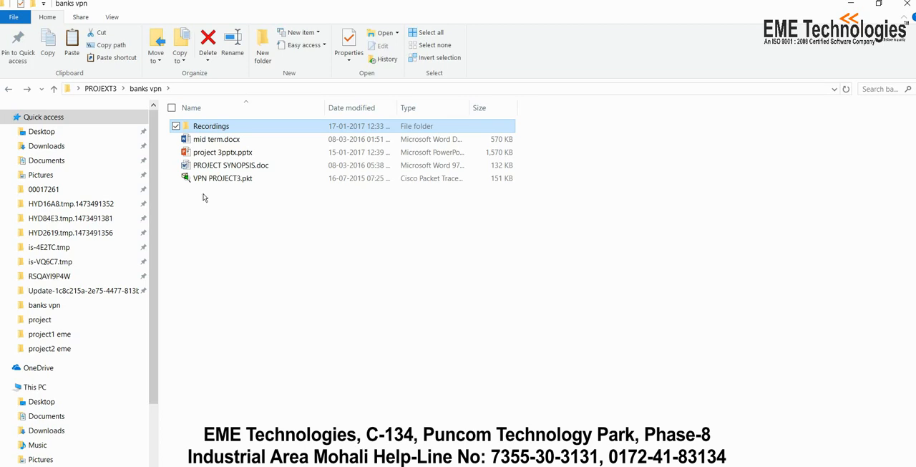
{"action": "mouse_move", "coordinate": [229, 178]}
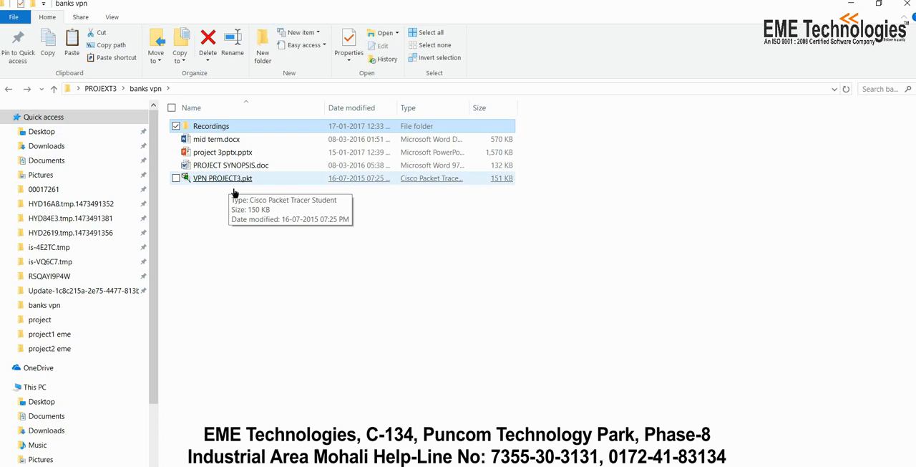
{"action": "left_click", "coordinate": [266, 250]}
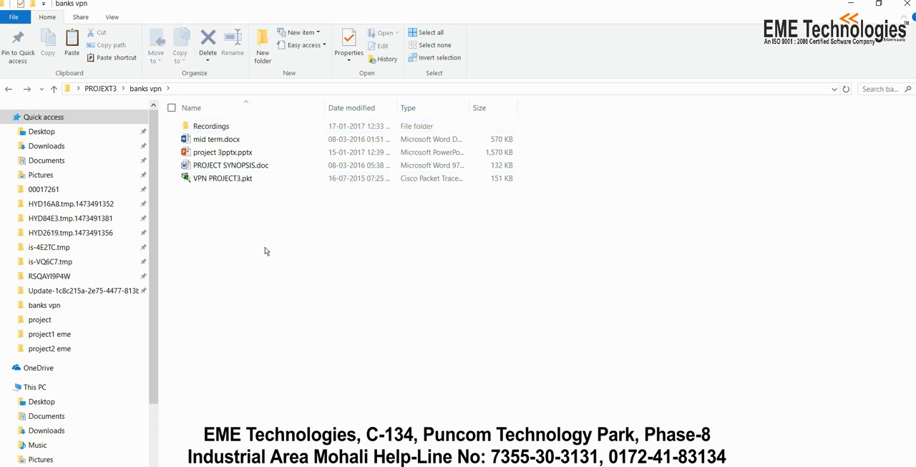
{"action": "double_click", "coordinate": [224, 178]}
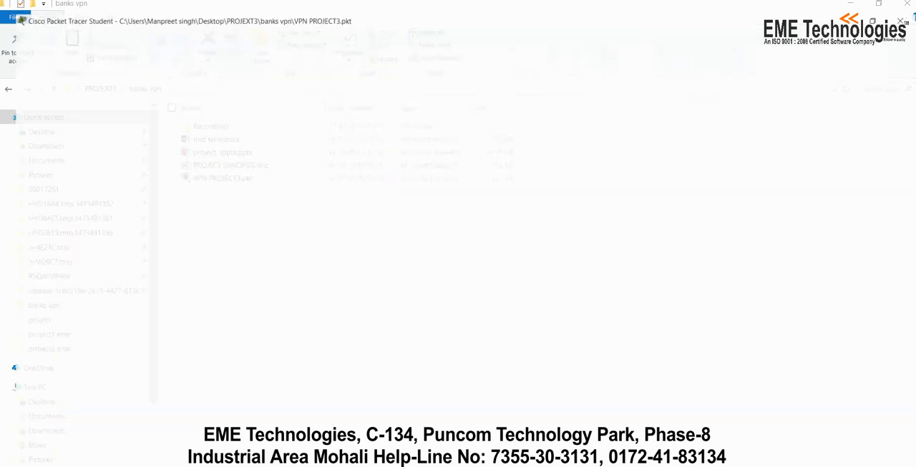
{"action": "double_click", "coordinate": [224, 178]}
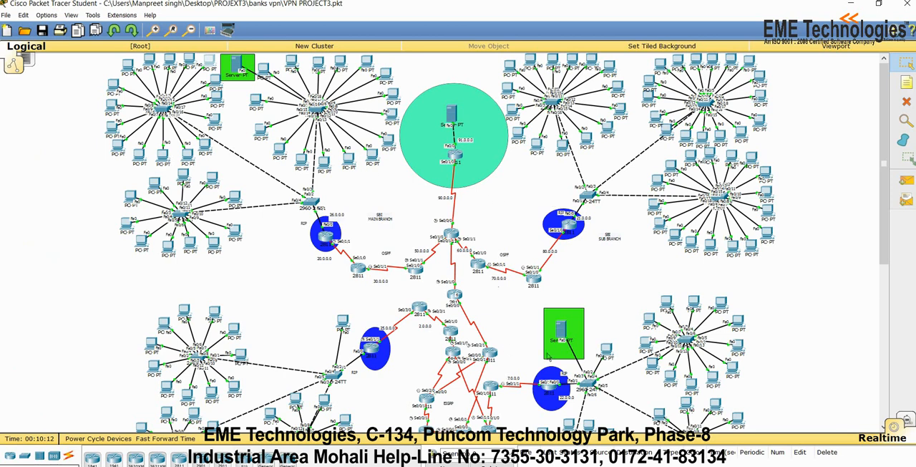
- Scroll through the logical workspace to review the multi-branch bank topology
{"action": "scroll", "scroll_direction": "down", "scroll_amount": 3}
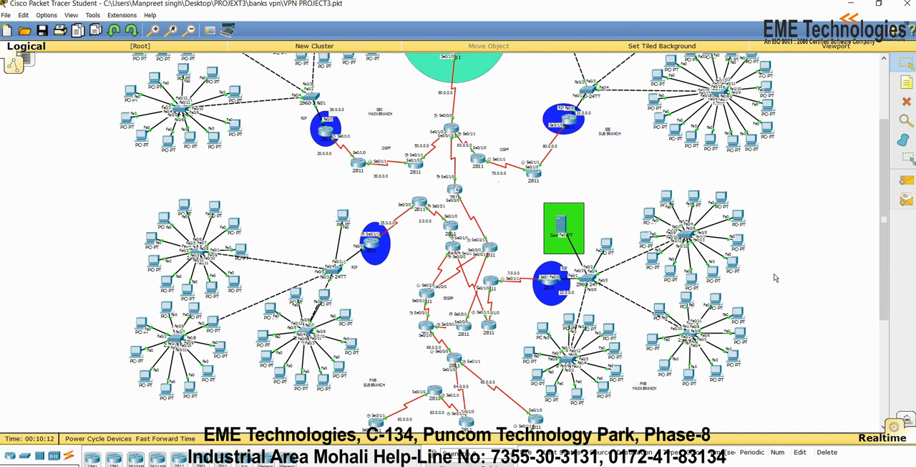
{"action": "scroll", "scroll_direction": "down", "scroll_amount": 3}
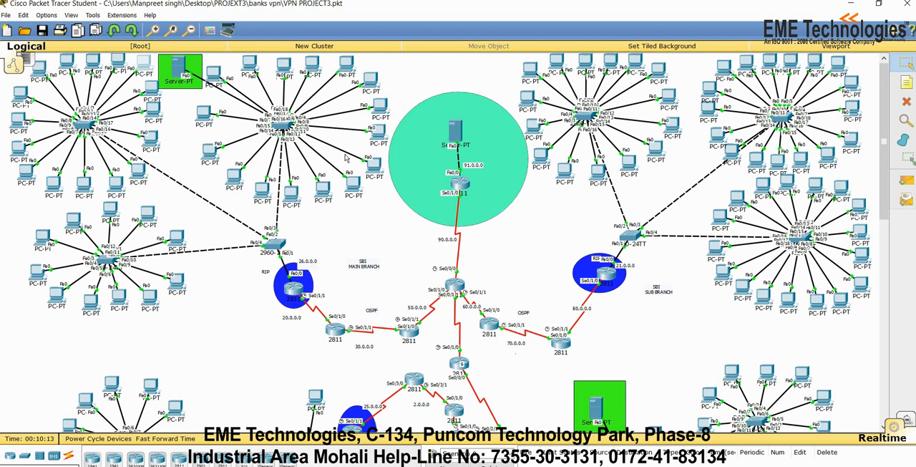
{"action": "mouse_move", "coordinate": [365, 267]}
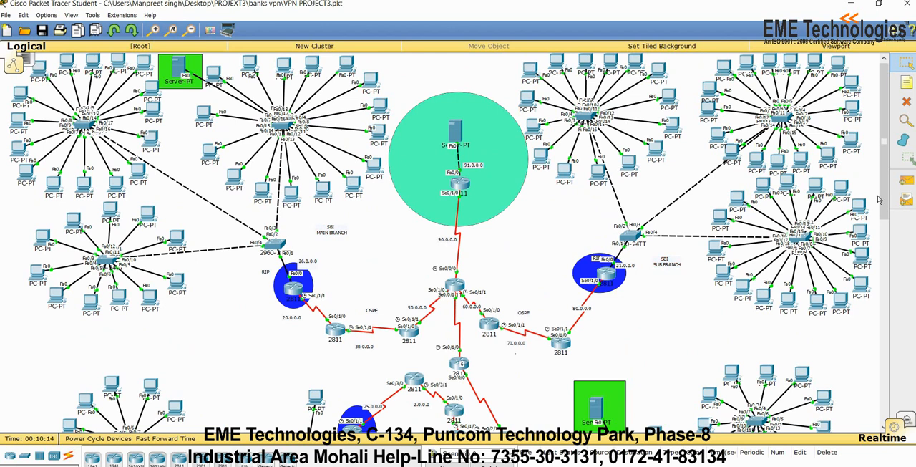
{"action": "scroll", "scroll_direction": "down", "scroll_amount": 3}
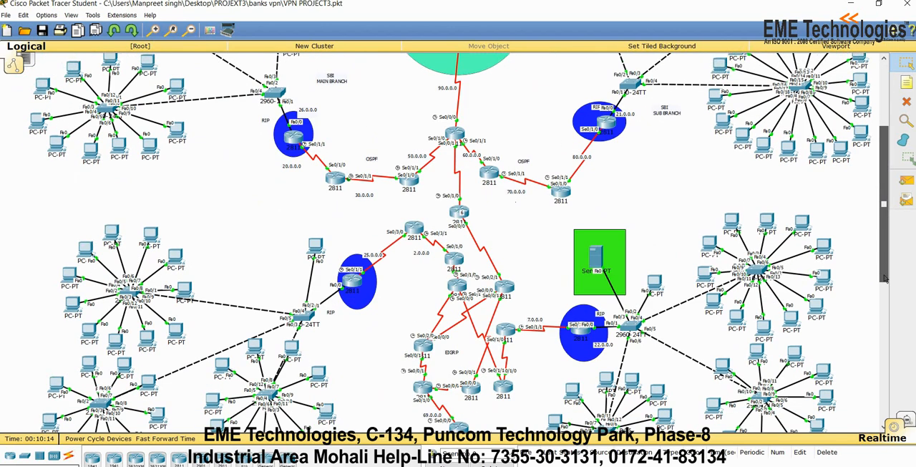
{"action": "scroll", "scroll_direction": "down", "scroll_amount": 3}
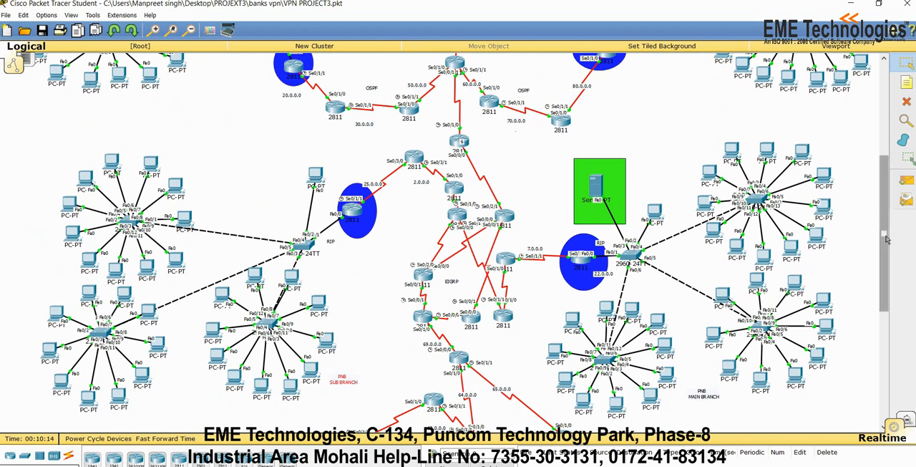
{"action": "scroll", "scroll_direction": "down", "scroll_amount": 3}
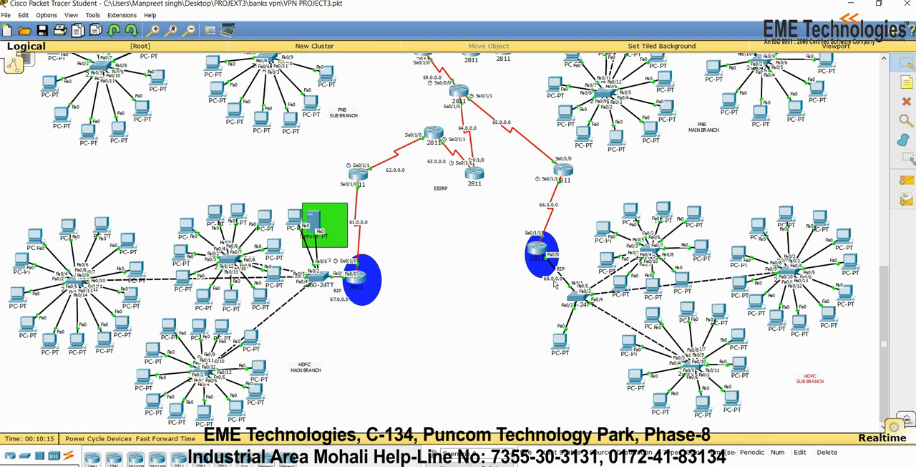
{"action": "mouse_move", "coordinate": [554, 287]}
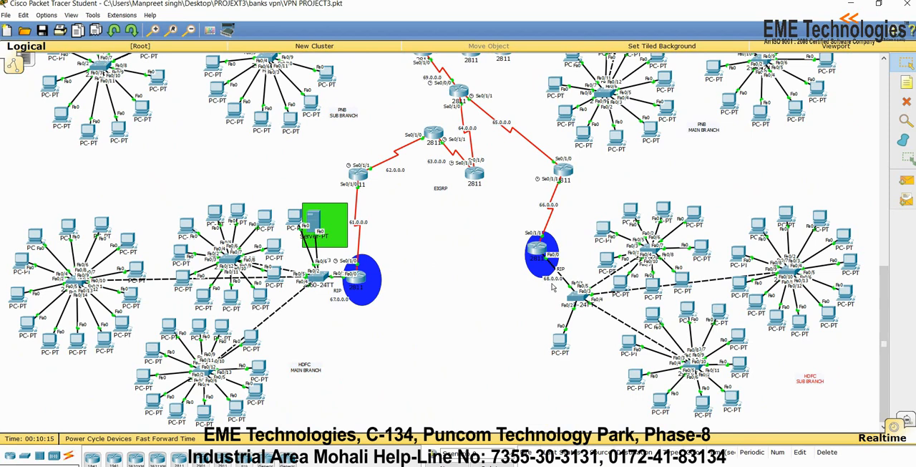
{"action": "mouse_move", "coordinate": [458, 295]}
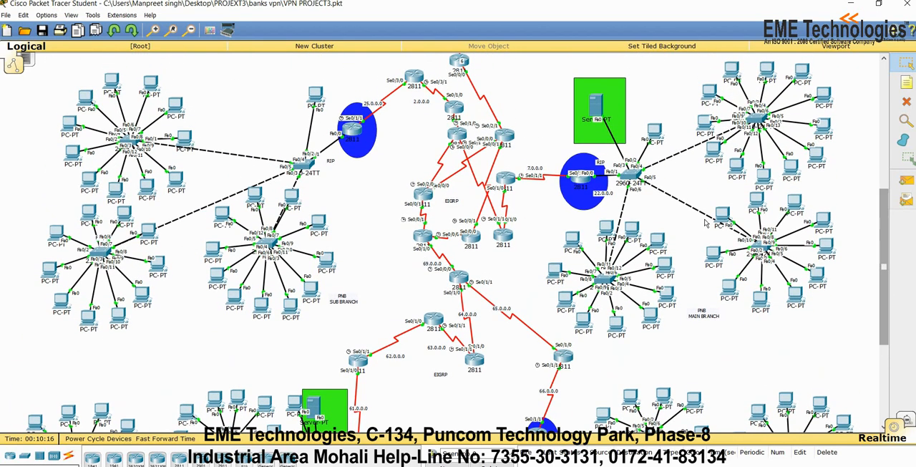
{"action": "mouse_move", "coordinate": [613, 204]}
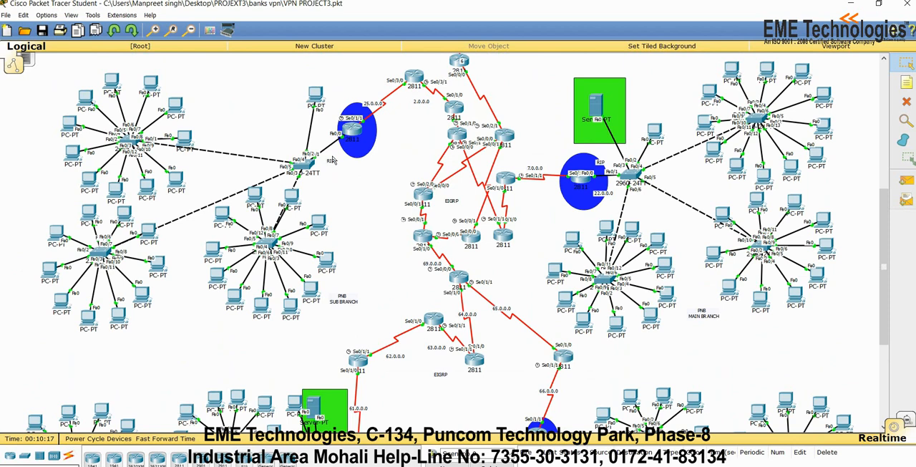
{"action": "mouse_move", "coordinate": [321, 227]}
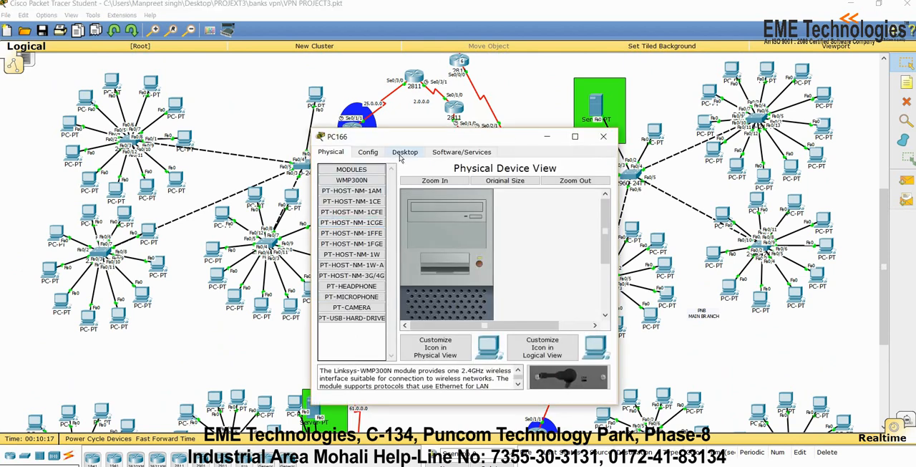
{"action": "left_click", "coordinate": [404, 152]}
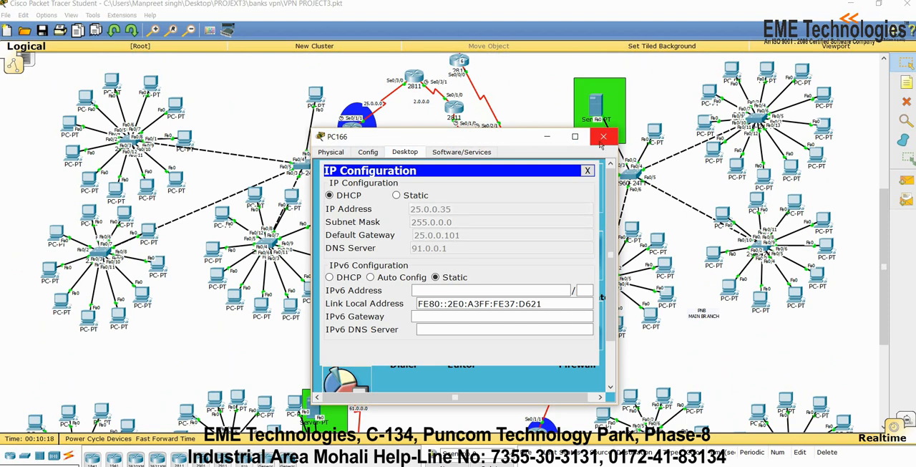
{"action": "left_click", "coordinate": [604, 136]}
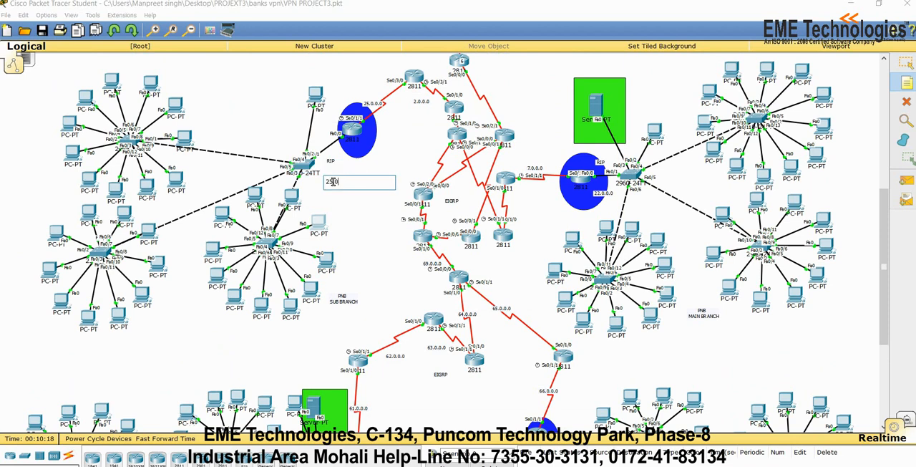
- Label the RIP branch network with a note reading 25.0.0.0/24 and bring Router3 into view
{"action": "type", "text": "25.0.0.0"}
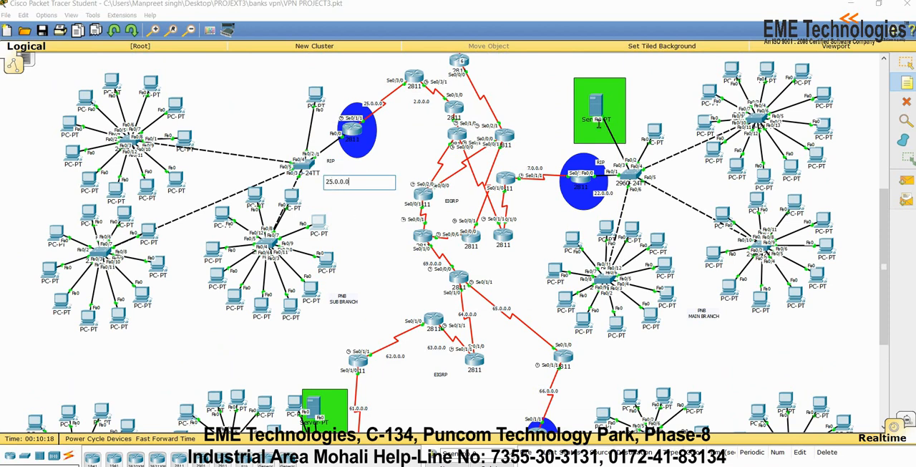
{"action": "type", "text": "/24"}
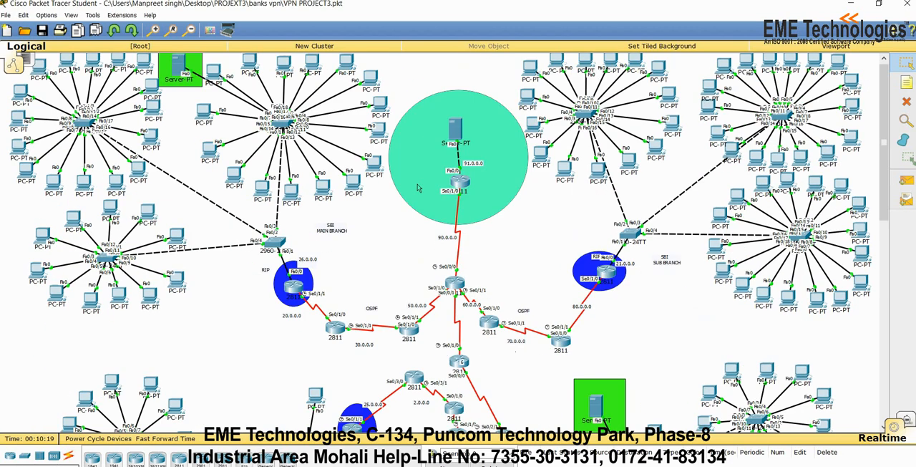
{"action": "mouse_move", "coordinate": [628, 269]}
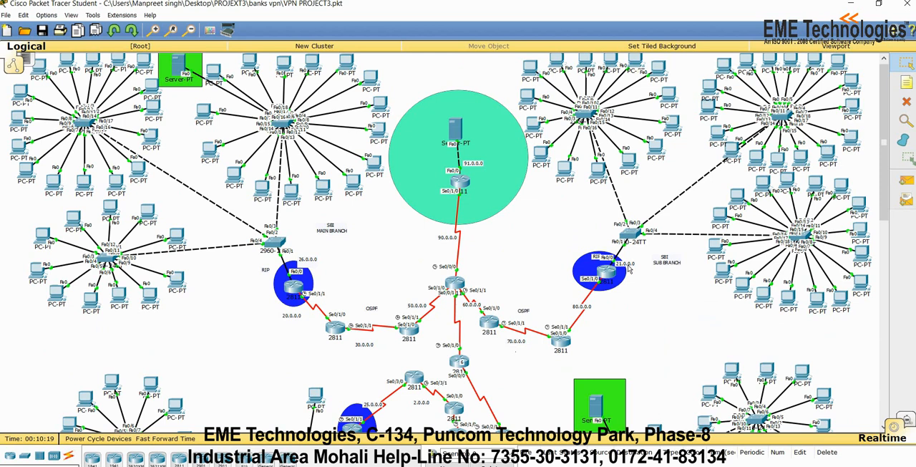
{"action": "mouse_move", "coordinate": [321, 259]}
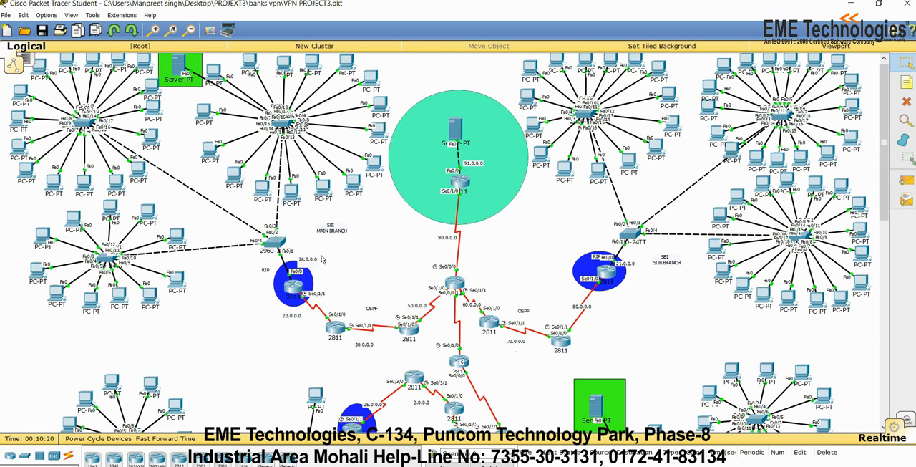
{"action": "mouse_move", "coordinate": [451, 338]}
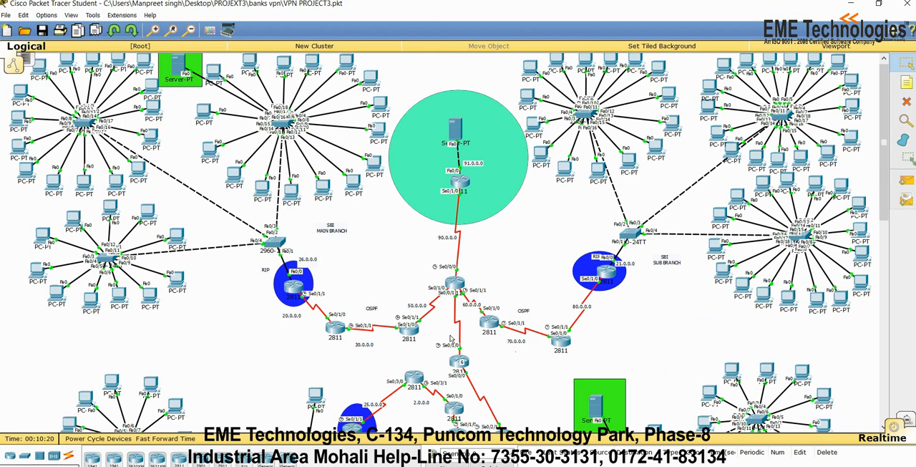
{"action": "scroll", "scroll_direction": "down", "scroll_amount": 3}
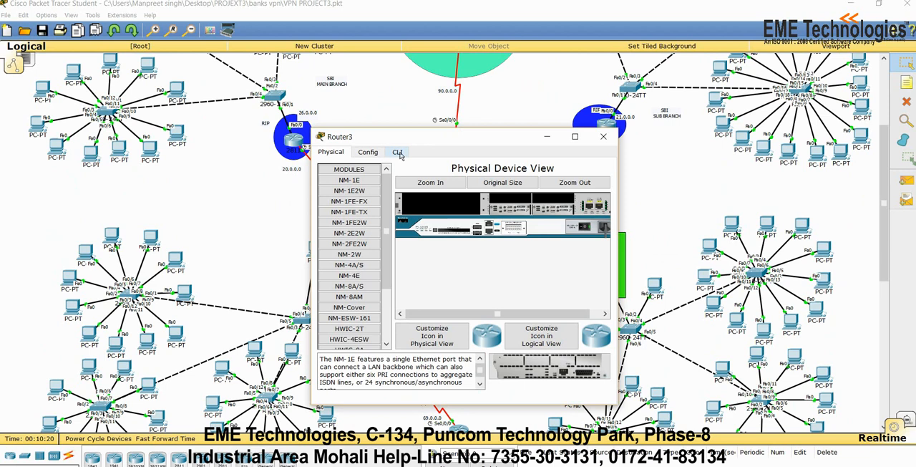
- Show Router3's OSPF protocol details from its CLI in enable mode
{"action": "left_click", "coordinate": [398, 152]}
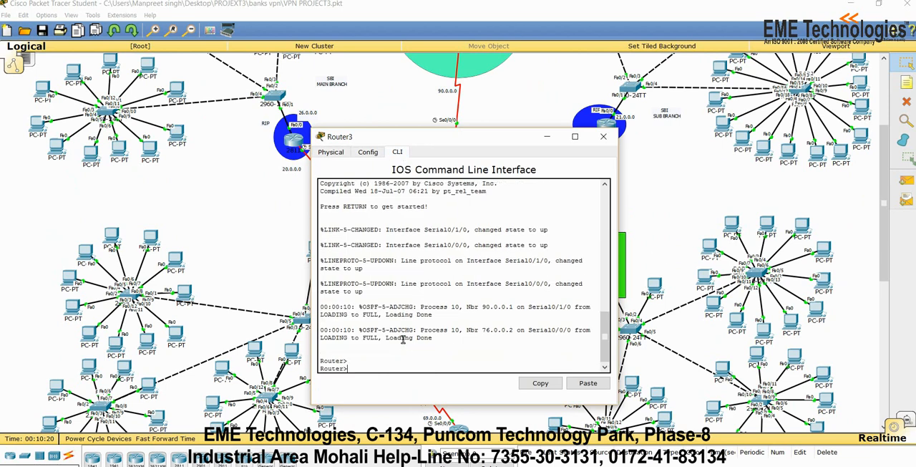
{"action": "type", "text": "en"}
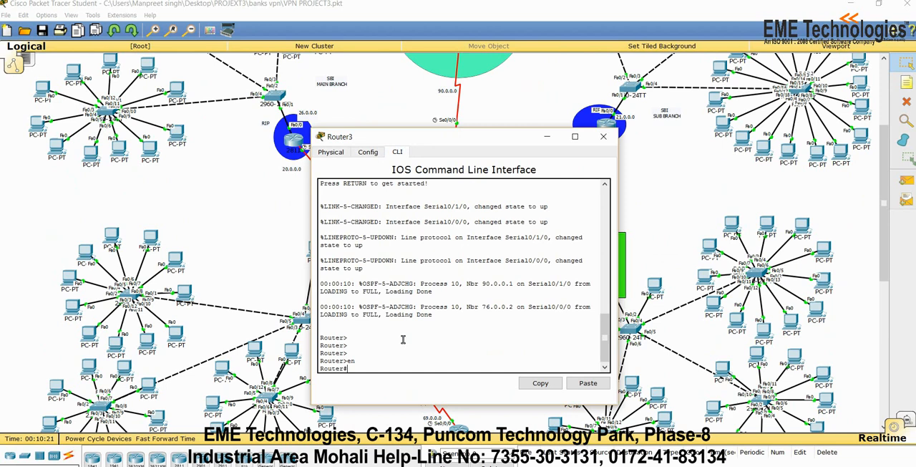
{"action": "type", "text": "show ip pro"}
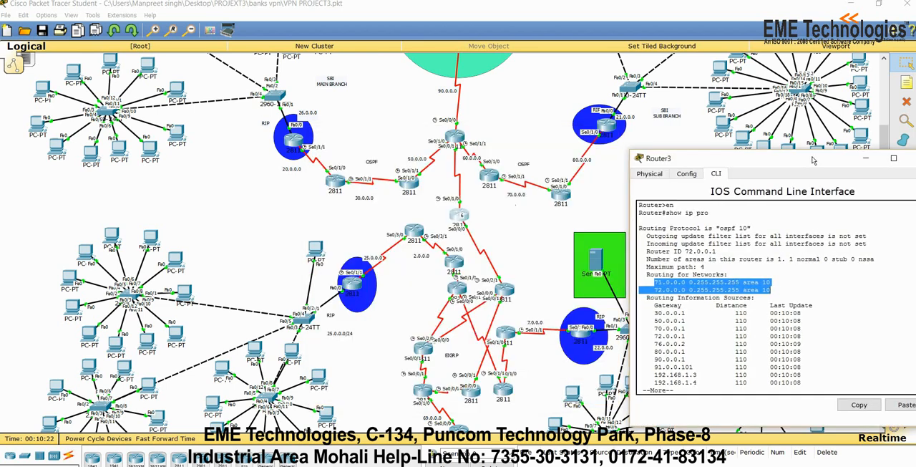
{"action": "left_click_drag", "start_coordinate": [785, 157], "coordinate": [556, 154]}
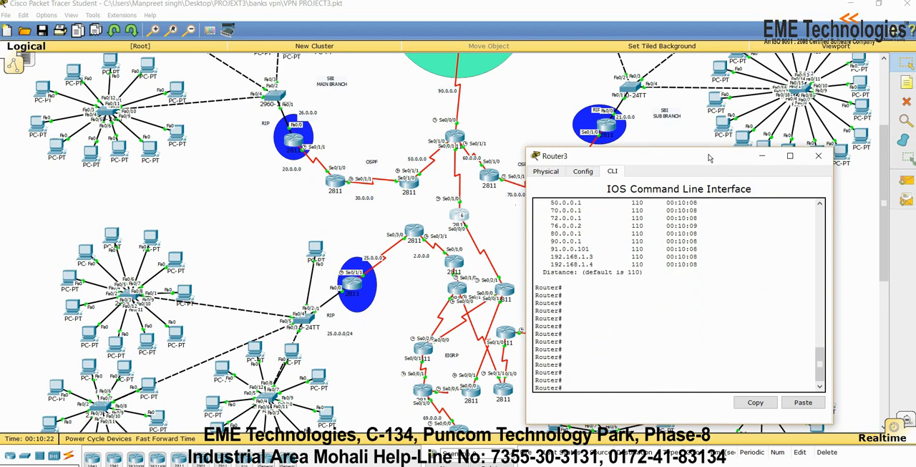
- Show Router3's full routing table with show ip route and enlarge the window to read it
{"action": "type", "text": "shpo"}
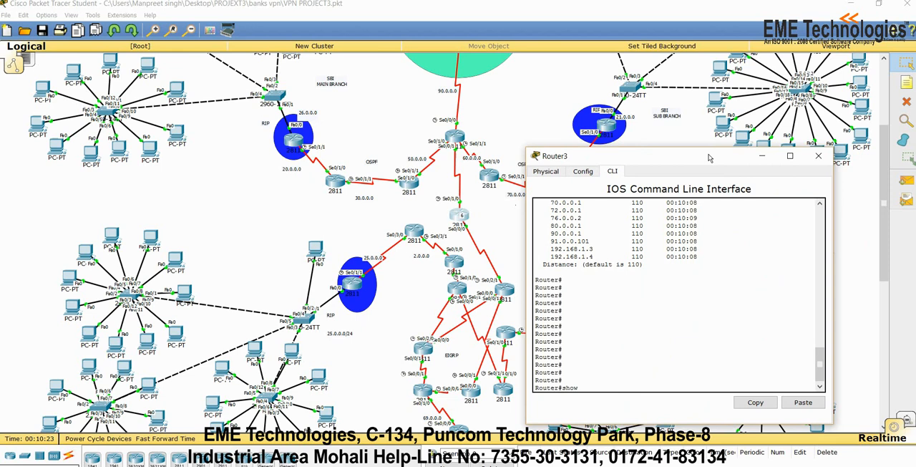
{"action": "type", "text": "ip route"}
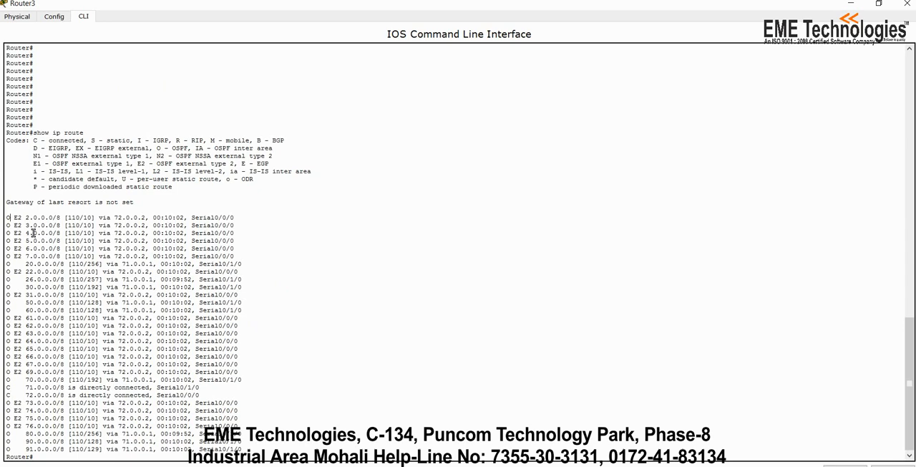
{"action": "left_click_drag", "start_coordinate": [7, 218], "coordinate": [244, 411]}
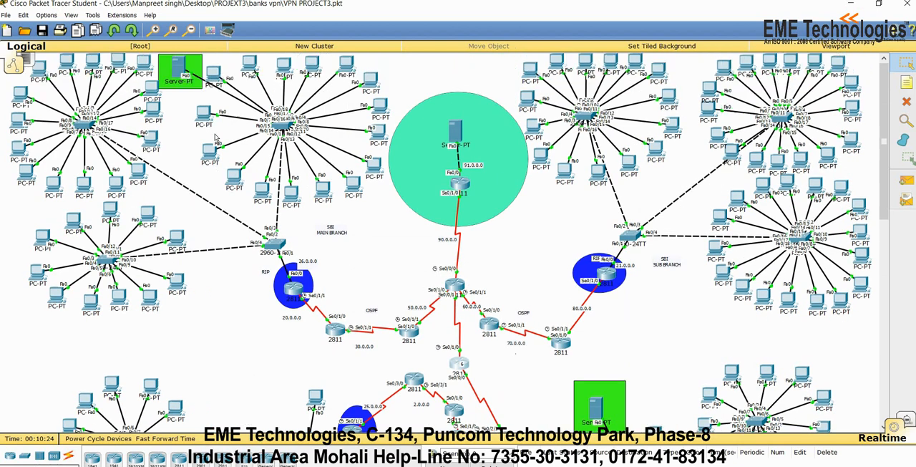
{"action": "mouse_move", "coordinate": [659, 311]}
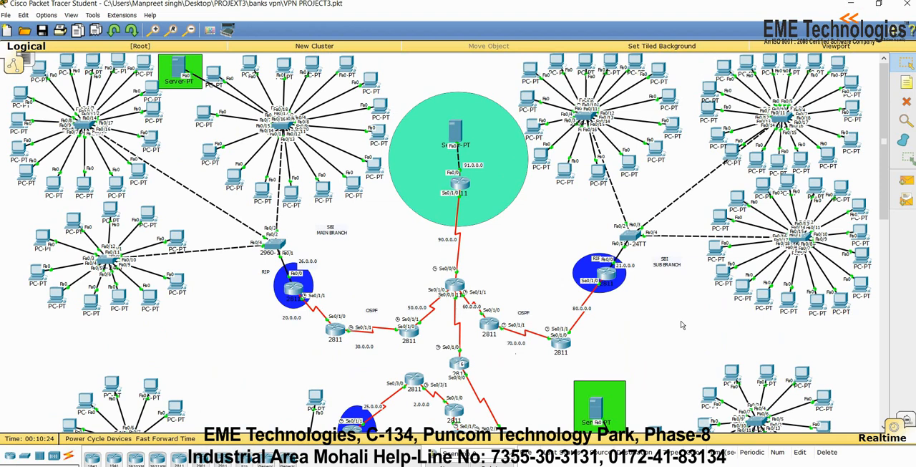
- View PC170's IP configuration: DHCP address 22.0.0.7, mask 255.0.0.0, gateway 22.0.0.101
{"action": "scroll", "scroll_direction": "down", "scroll_amount": 3}
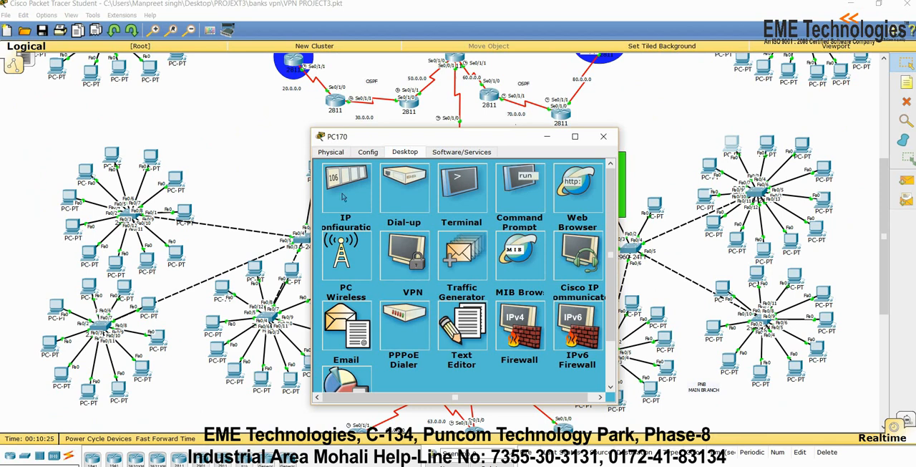
{"action": "left_click", "coordinate": [347, 189]}
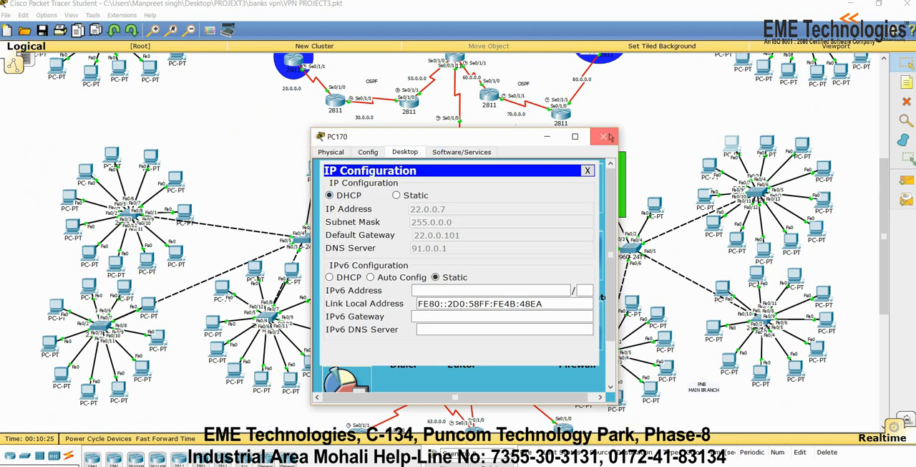
{"action": "left_click", "coordinate": [604, 136]}
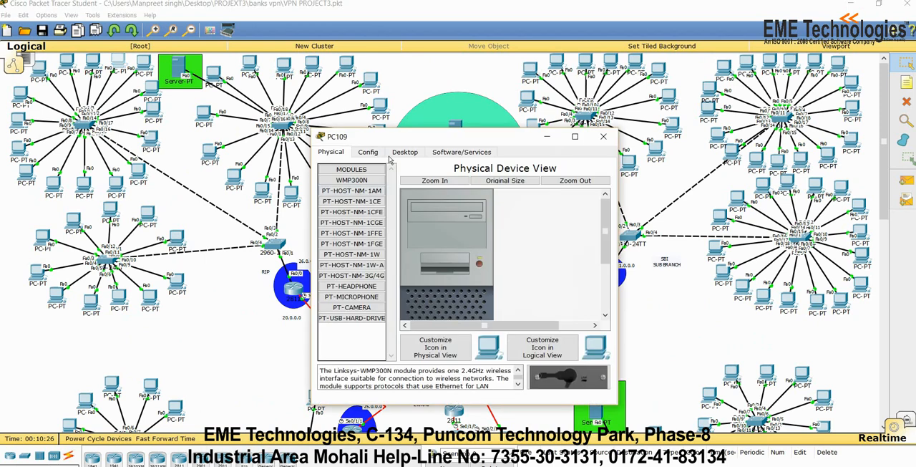
- Ping 22.0.0.7 from PC109's command prompt
{"action": "left_click", "coordinate": [404, 152]}
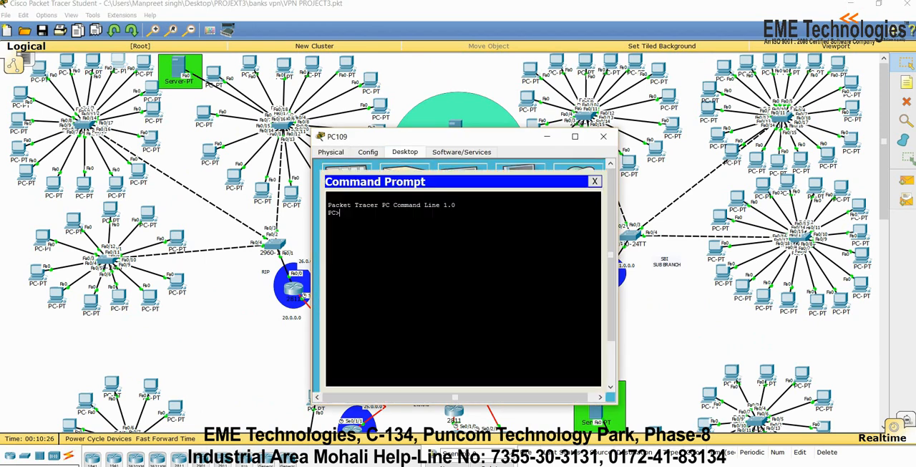
{"action": "type", "text": "ping"}
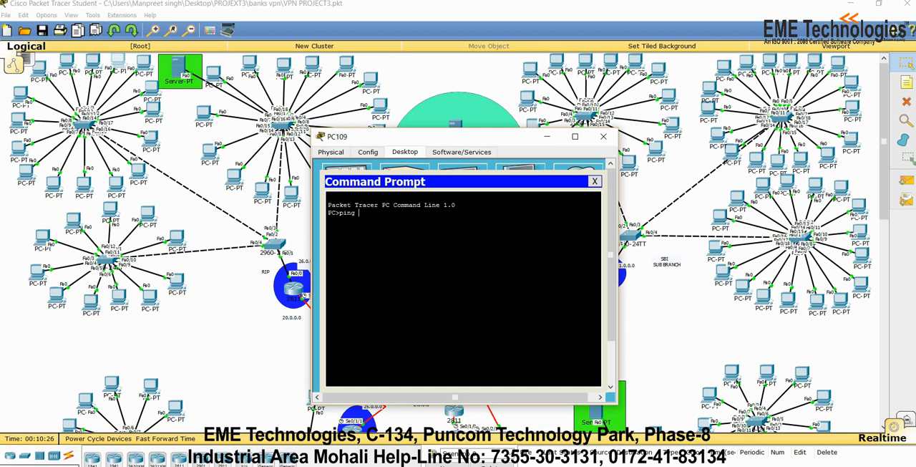
{"action": "type", "text": "22.0.0.7"}
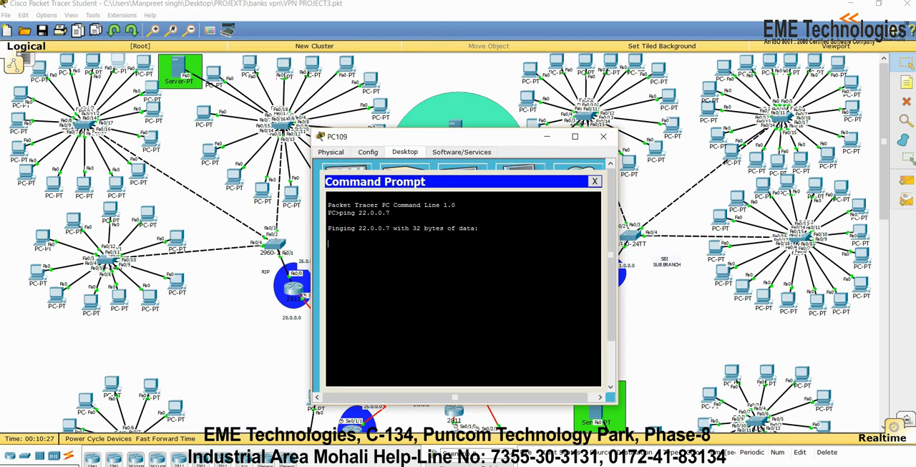
{"action": "mouse_move", "coordinate": [671, 266]}
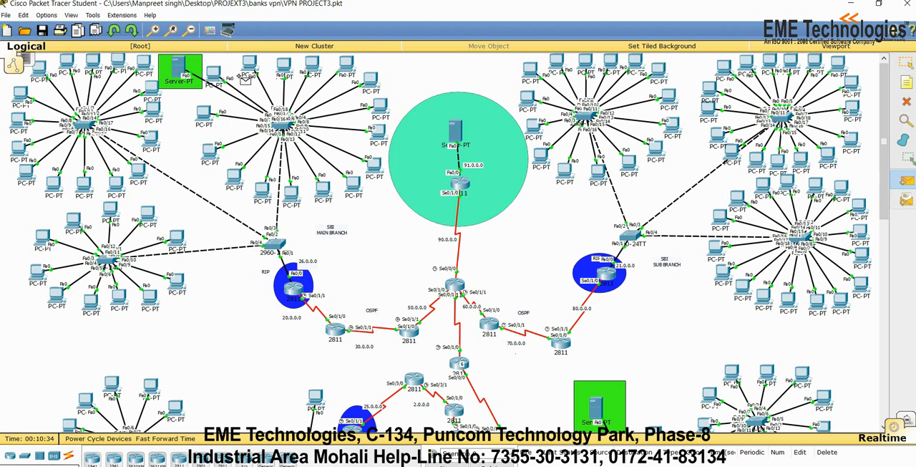
{"action": "mouse_move", "coordinate": [589, 208]}
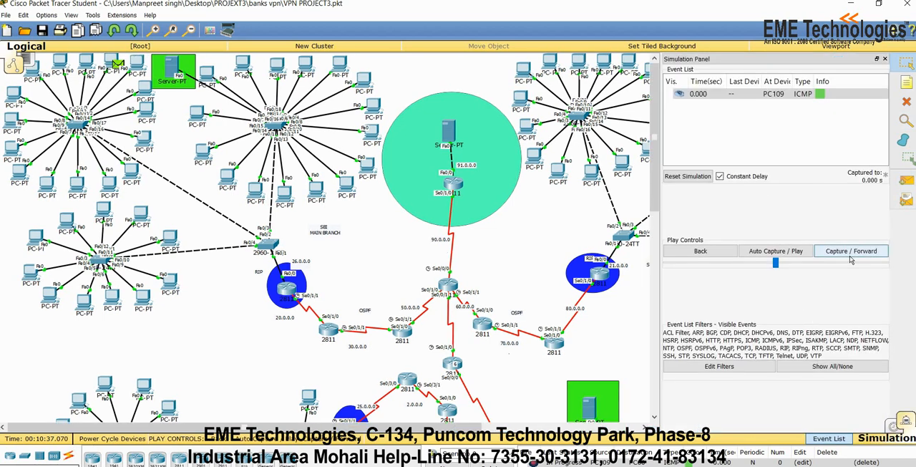
- Step the ICMP packet hop by hop through Switch0, Switch8, Router2 and further routers in simulation mode
{"action": "left_click", "coordinate": [851, 251]}
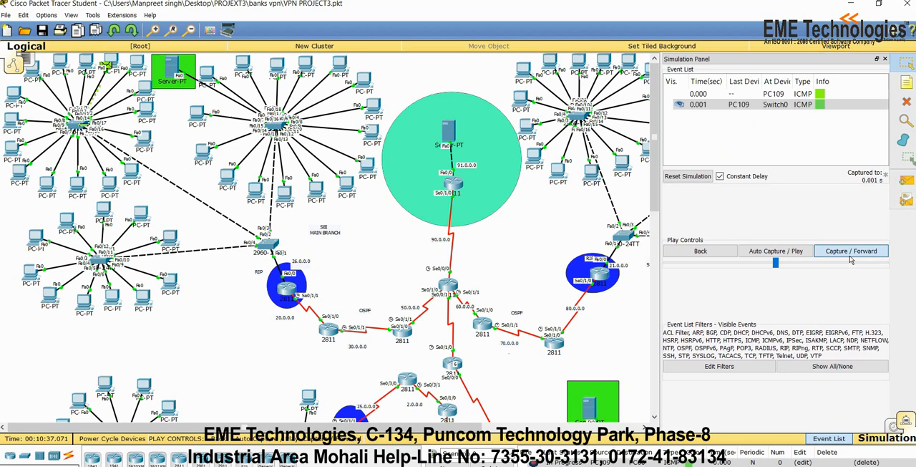
{"action": "left_click", "coordinate": [850, 251]}
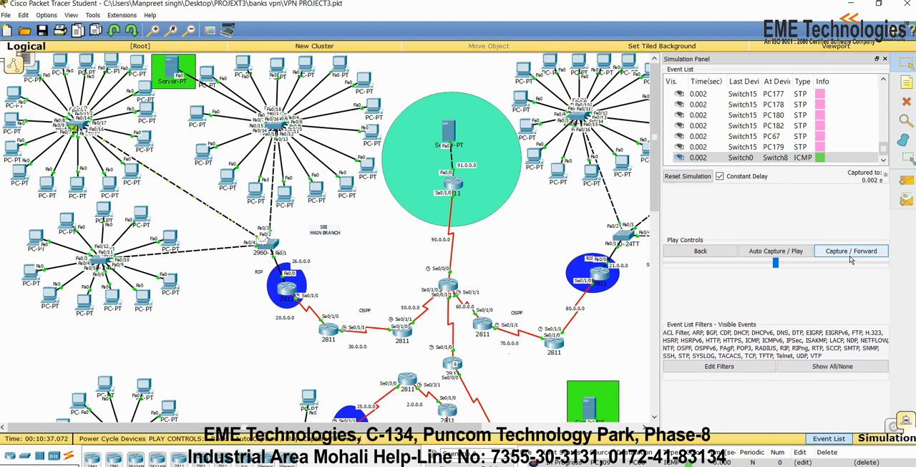
{"action": "left_click", "coordinate": [850, 250]}
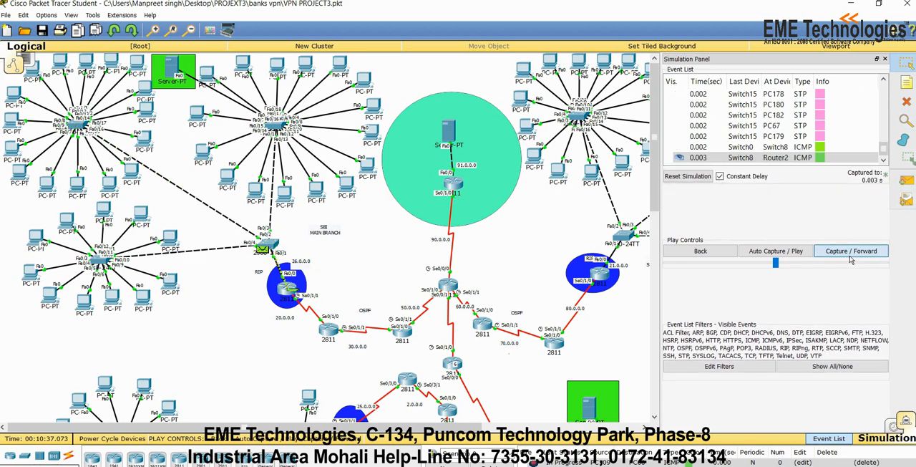
{"action": "left_click", "coordinate": [850, 249]}
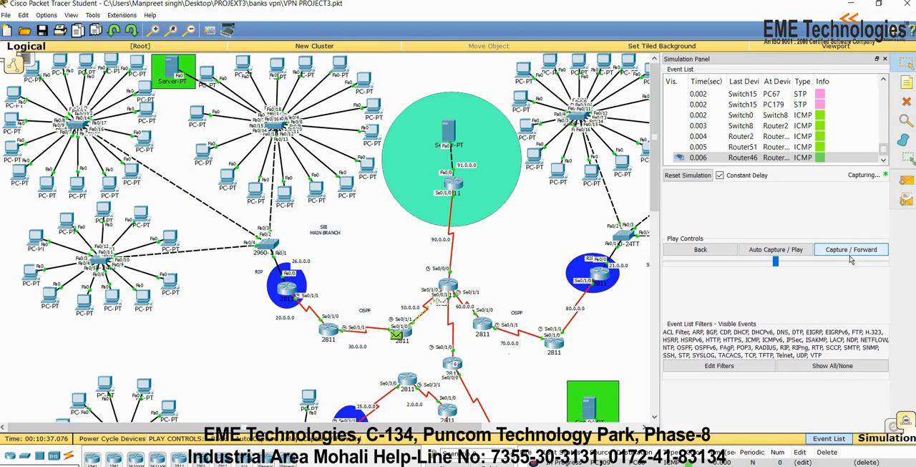
{"action": "left_click", "coordinate": [850, 250]}
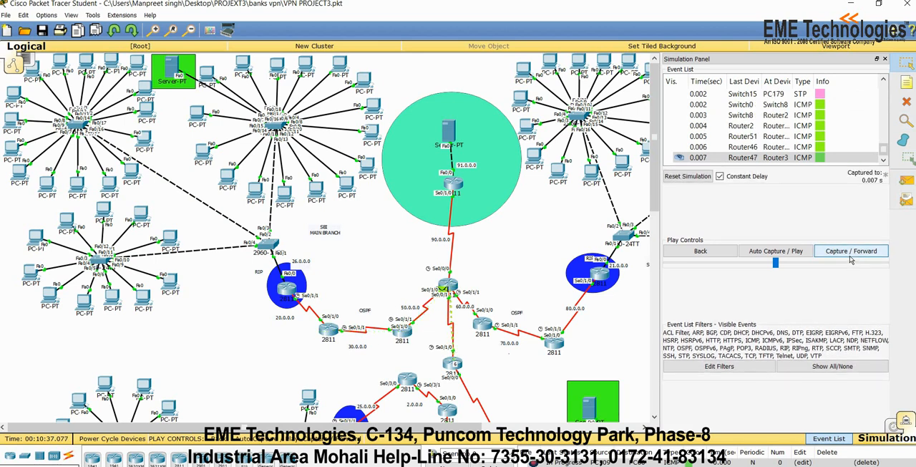
{"action": "left_click", "coordinate": [850, 250]}
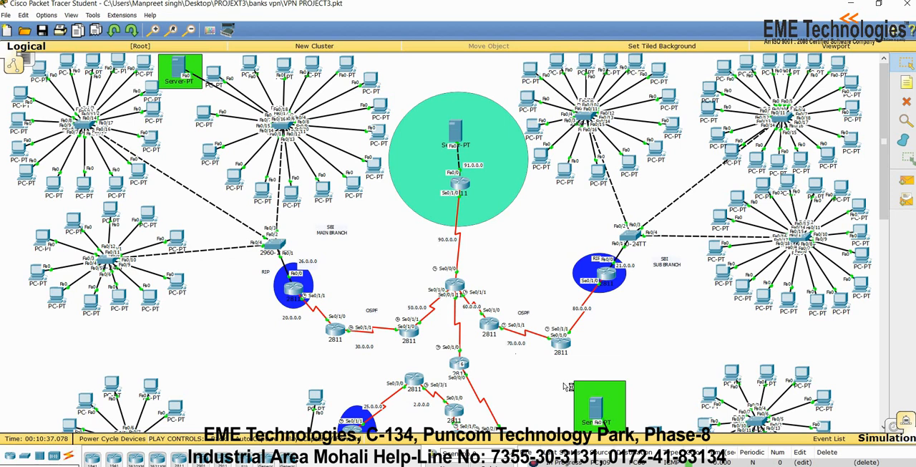
{"action": "mouse_move", "coordinate": [561, 308]}
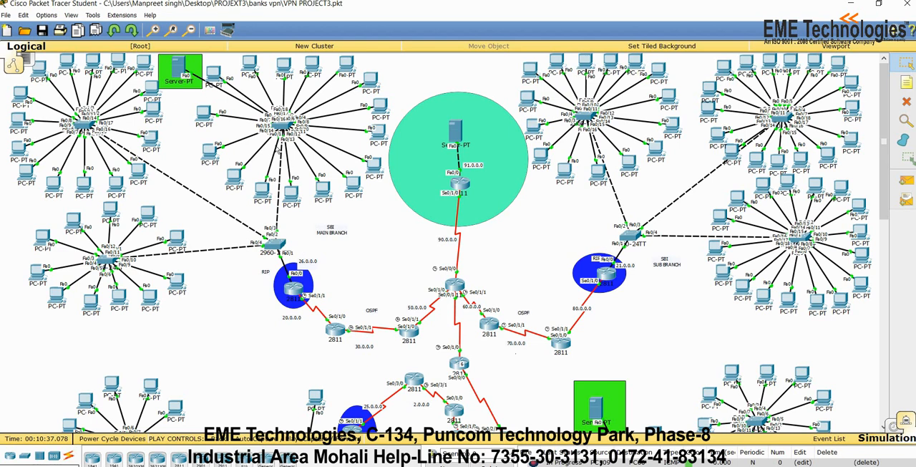
{"action": "mouse_move", "coordinate": [194, 247]}
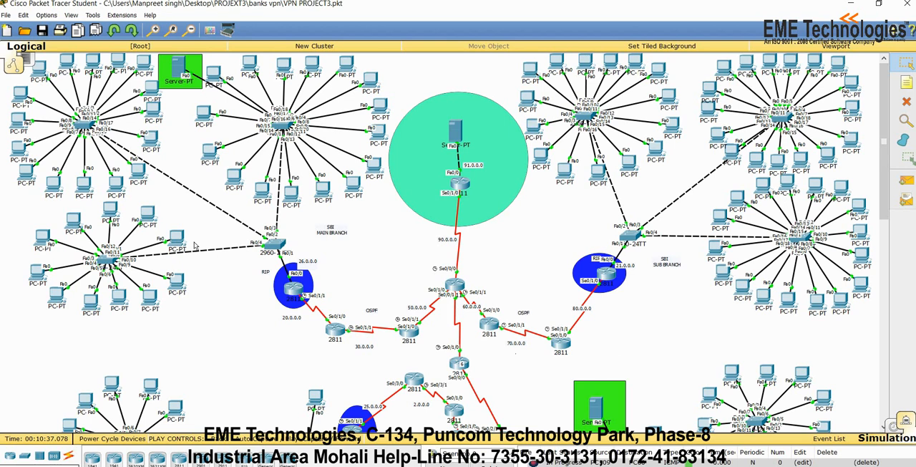
{"action": "mouse_move", "coordinate": [177, 164]}
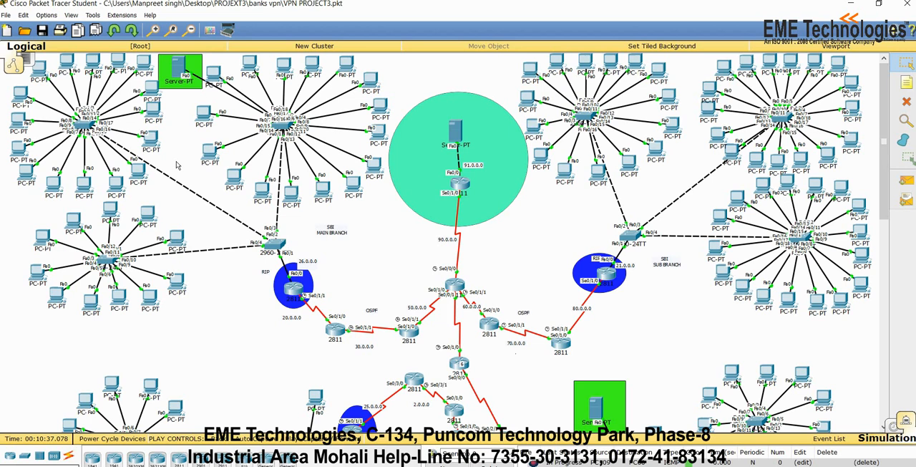
{"action": "mouse_move", "coordinate": [181, 204]}
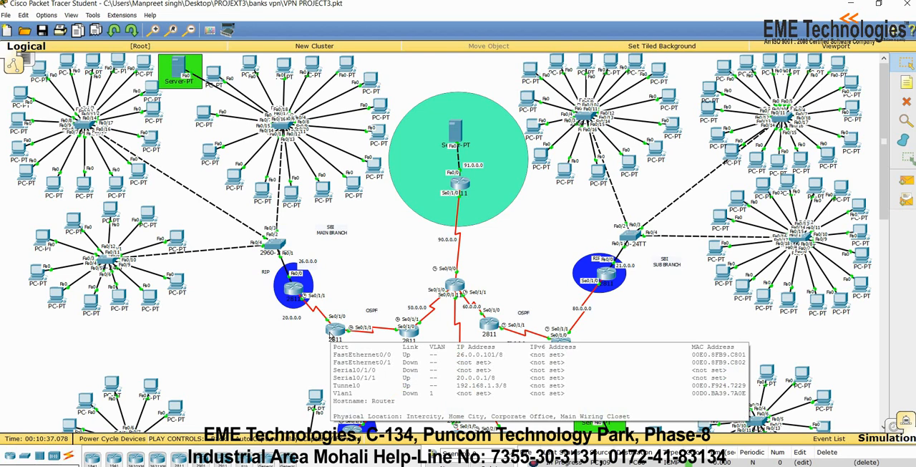
{"action": "mouse_move", "coordinate": [419, 339]}
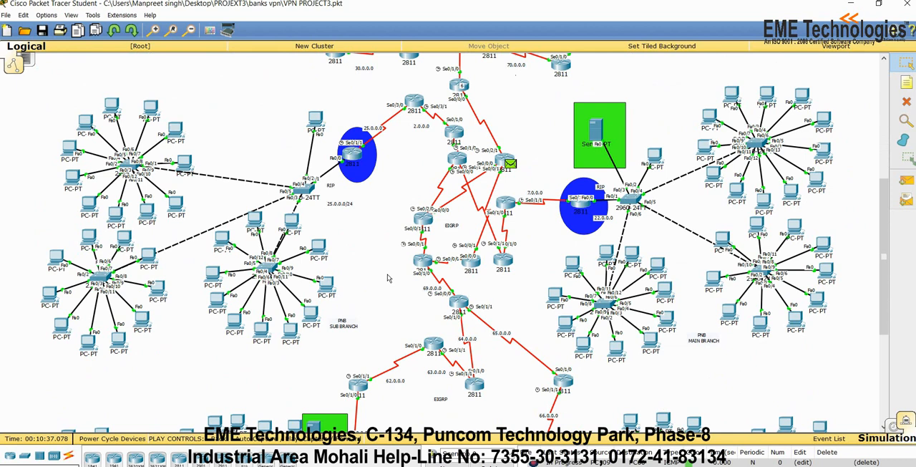
{"action": "scroll", "scroll_direction": "down", "scroll_amount": 3}
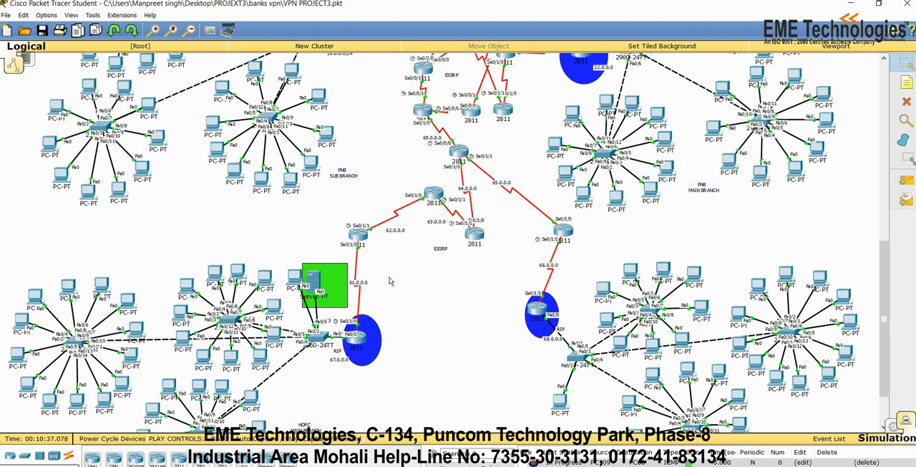
{"action": "mouse_move", "coordinate": [411, 303]}
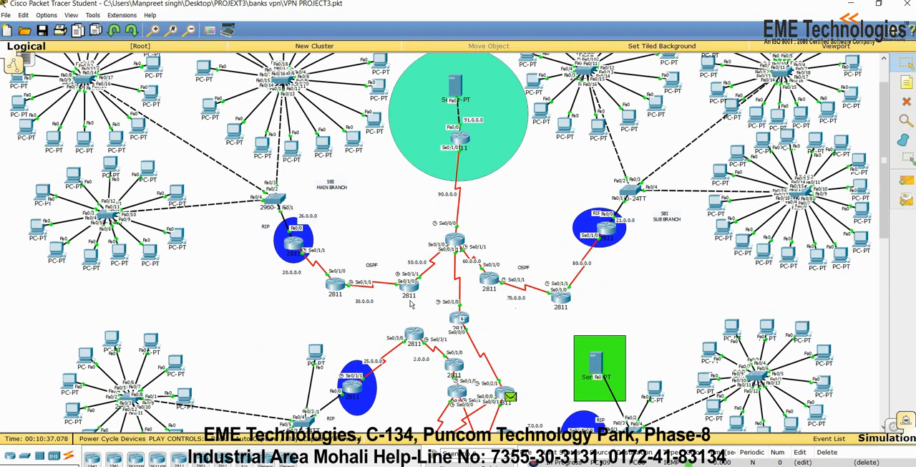
{"action": "mouse_move", "coordinate": [842, 355]}
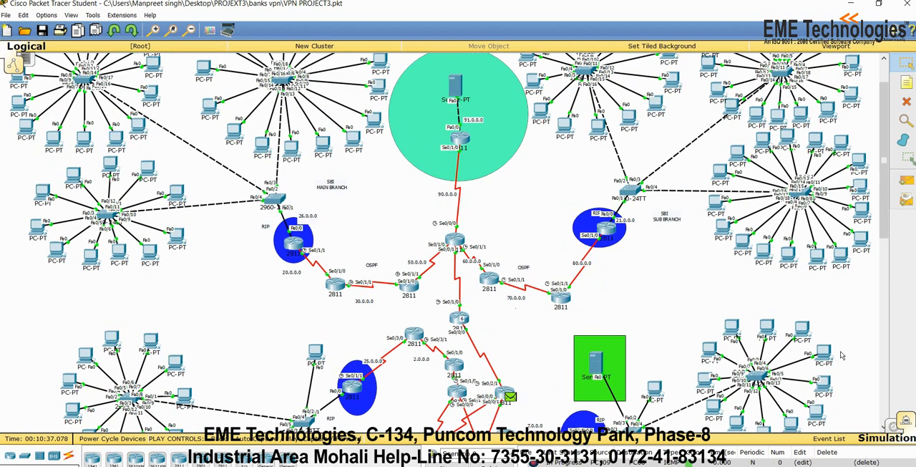